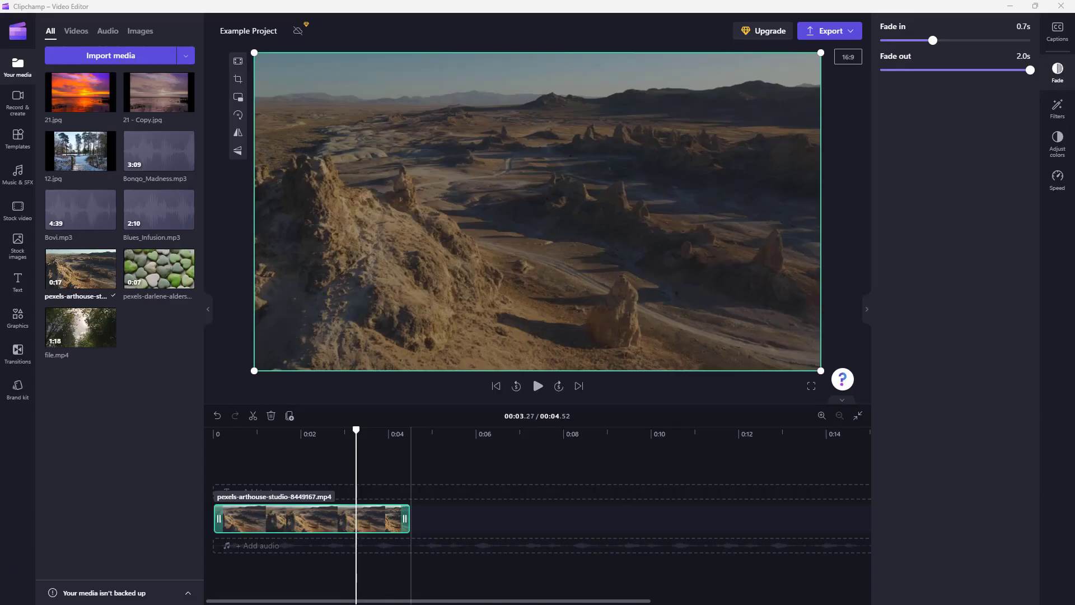
- Add the snowy path image 12.jpg to the timeline after the desert clip
click(287, 434)
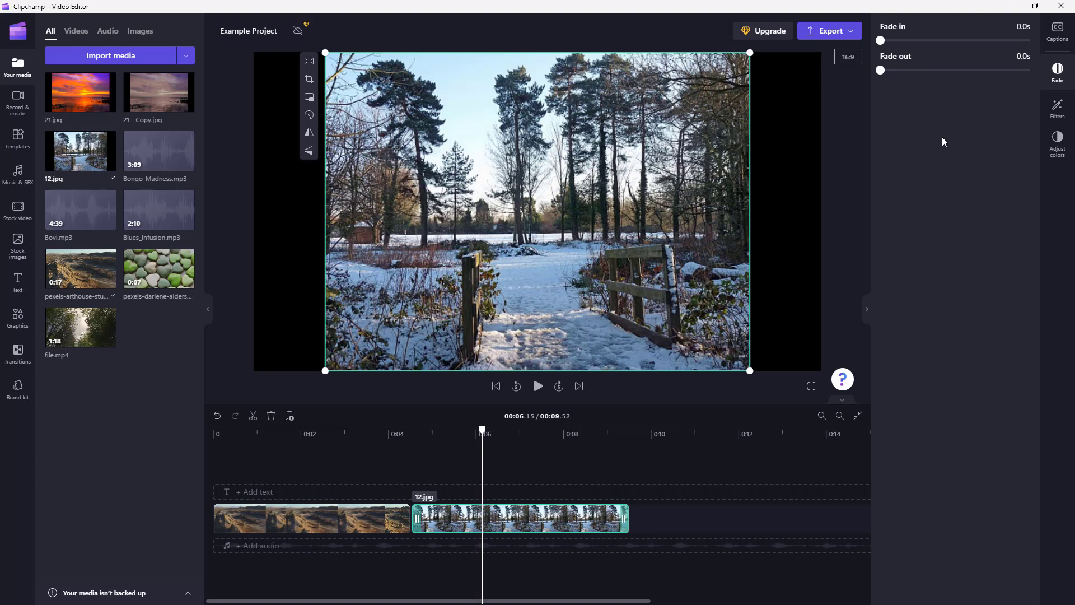
mouse_move(747, 159)
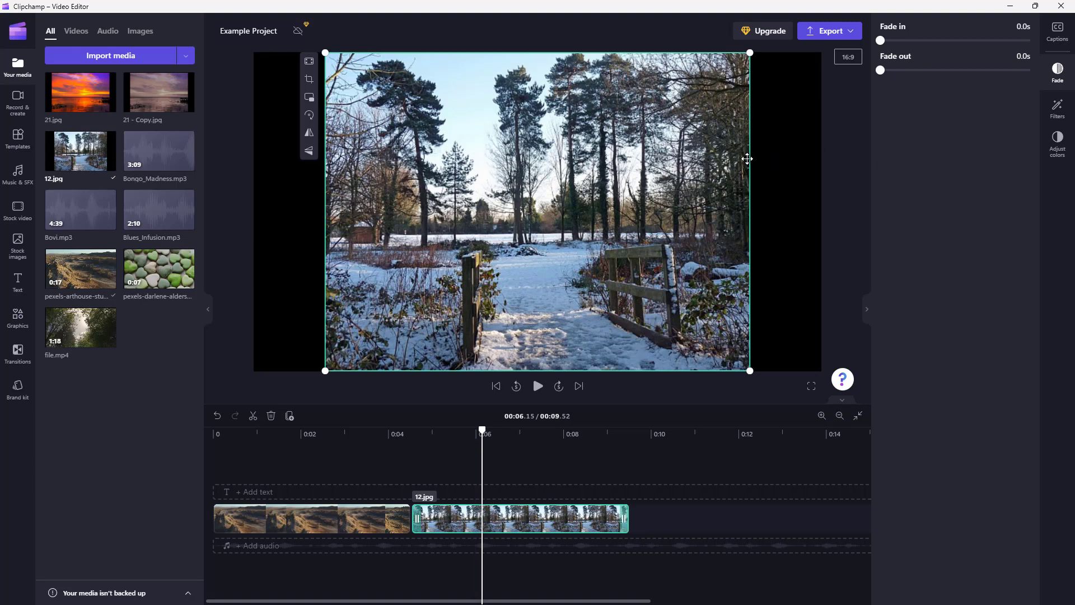
mouse_move(548, 546)
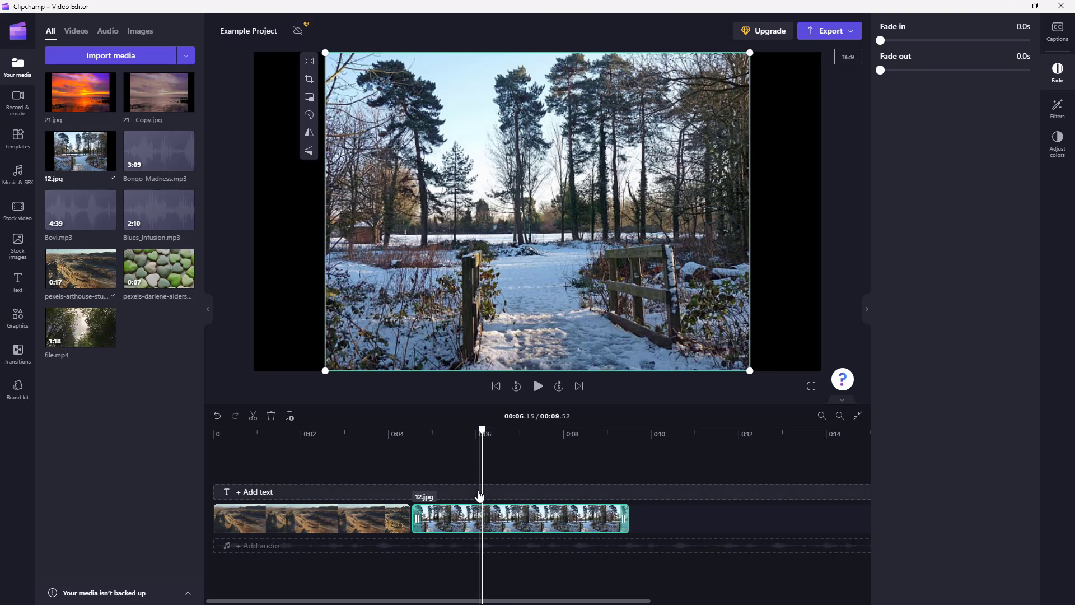
mouse_move(309, 61)
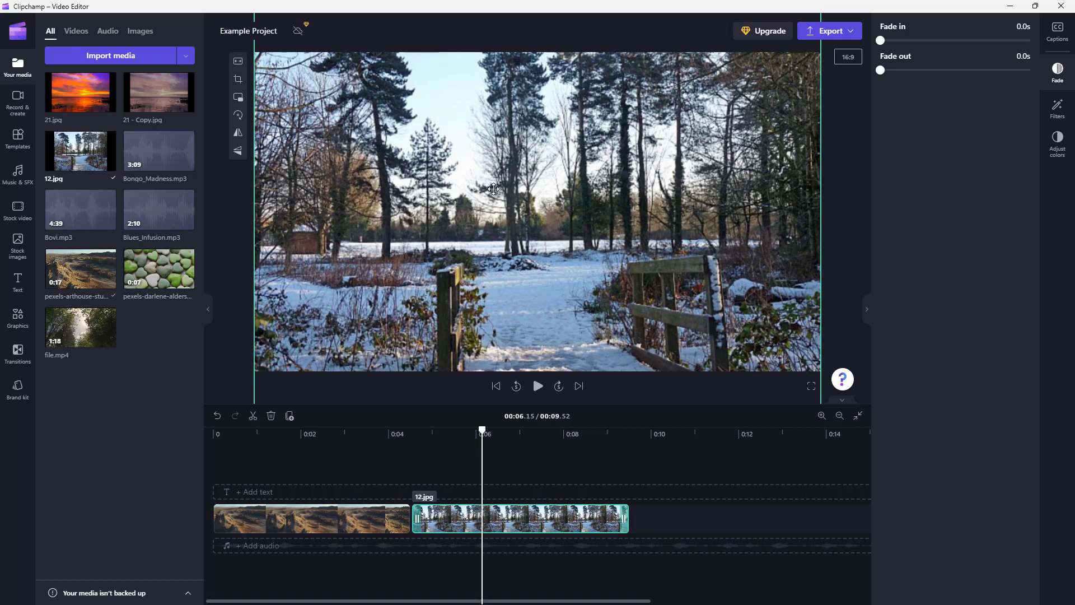
mouse_move(535, 354)
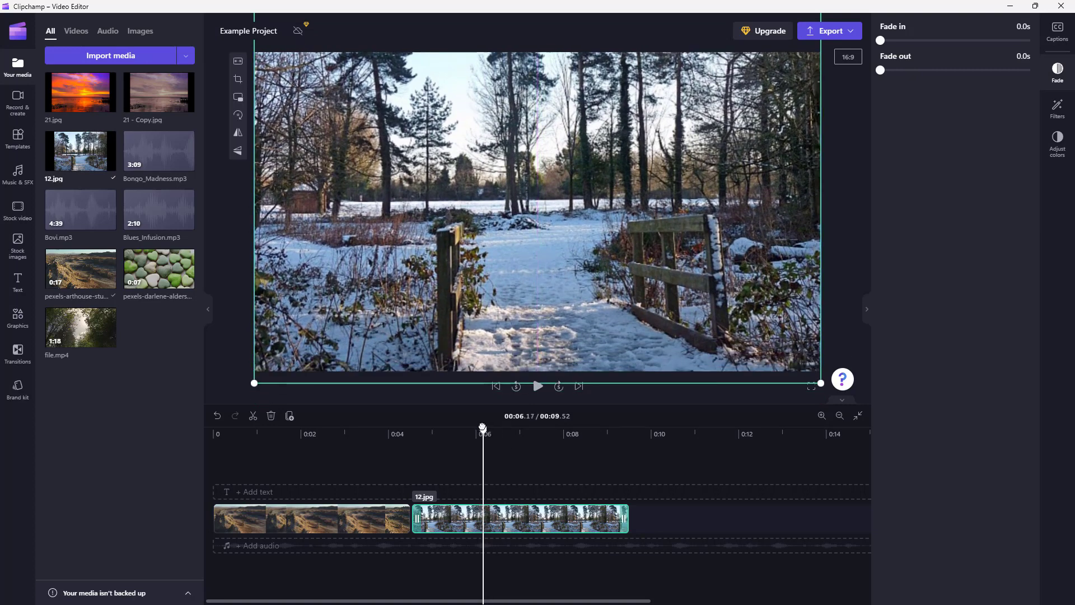
- Drag the filled snow image to reposition it within the frame
drag(482, 433, 491, 434)
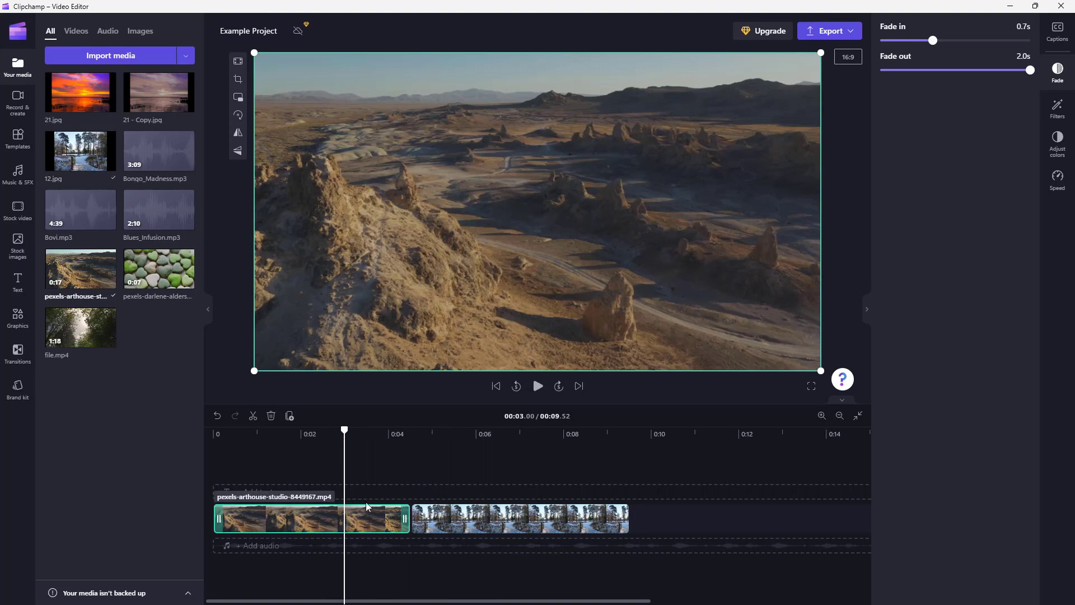
mouse_move(379, 488)
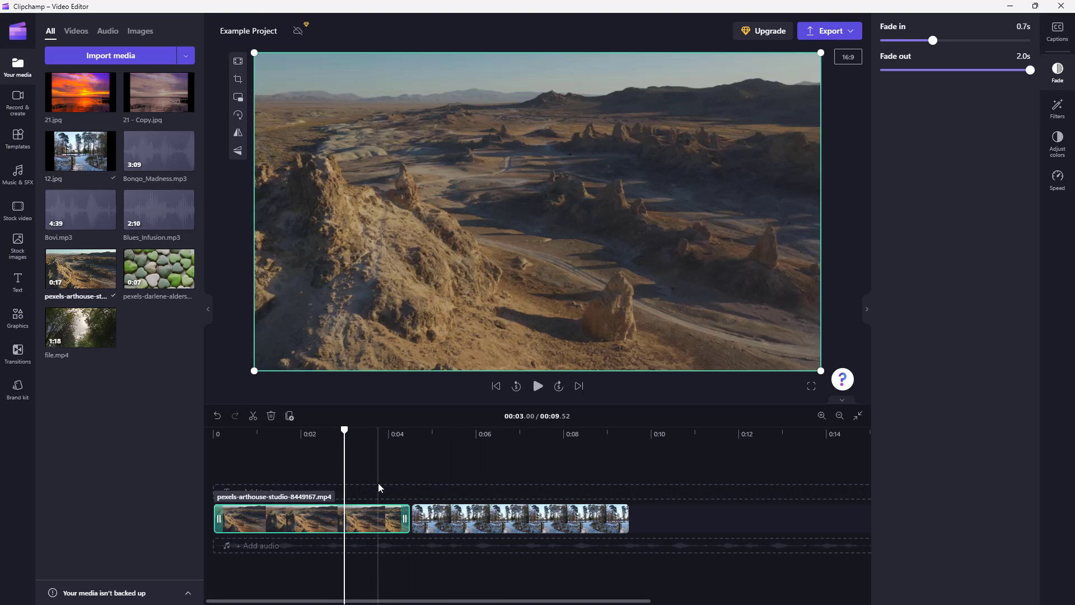
mouse_move(389, 467)
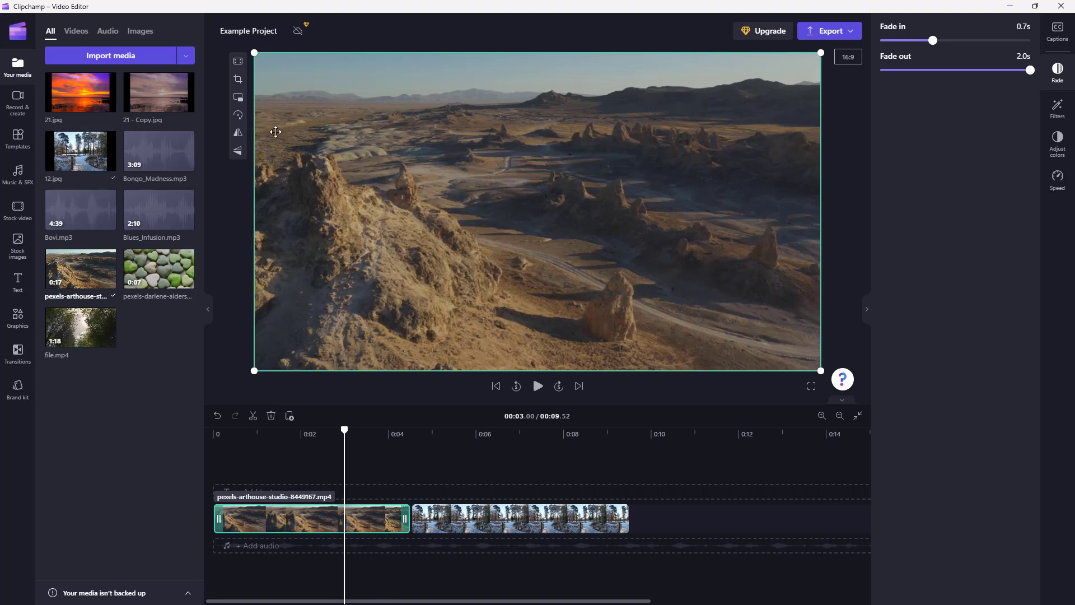
mouse_move(238, 79)
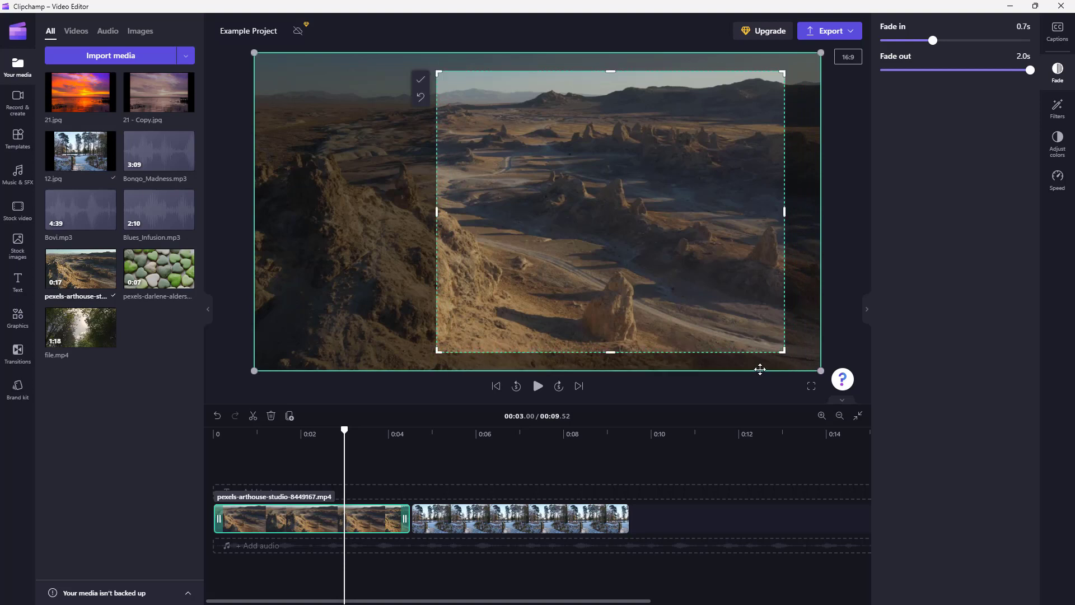
mouse_move(565, 233)
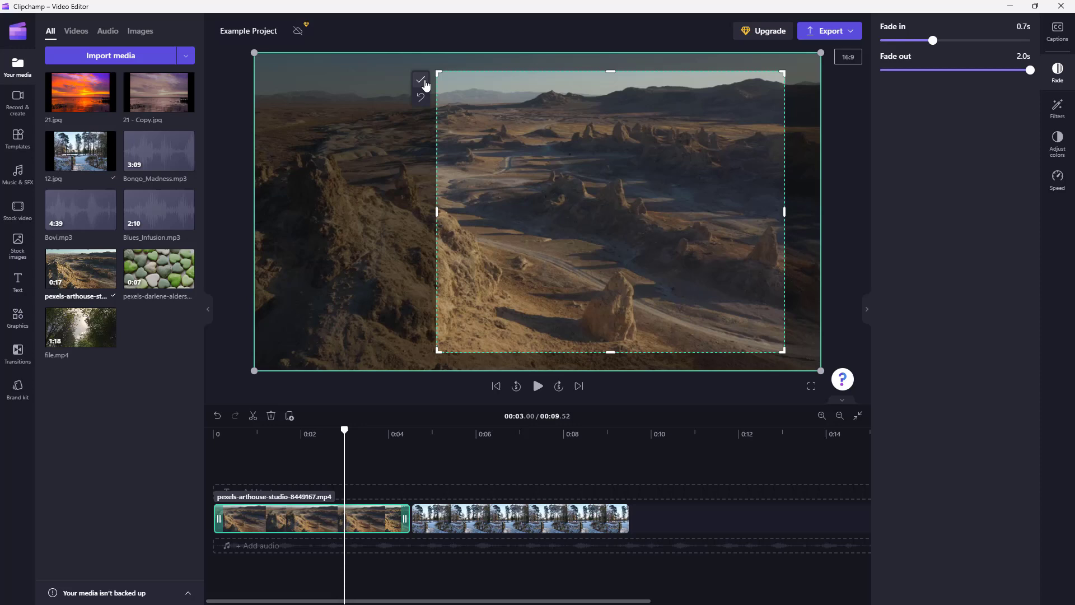
- Apply the crop to the desert video with the checkmark
click(420, 80)
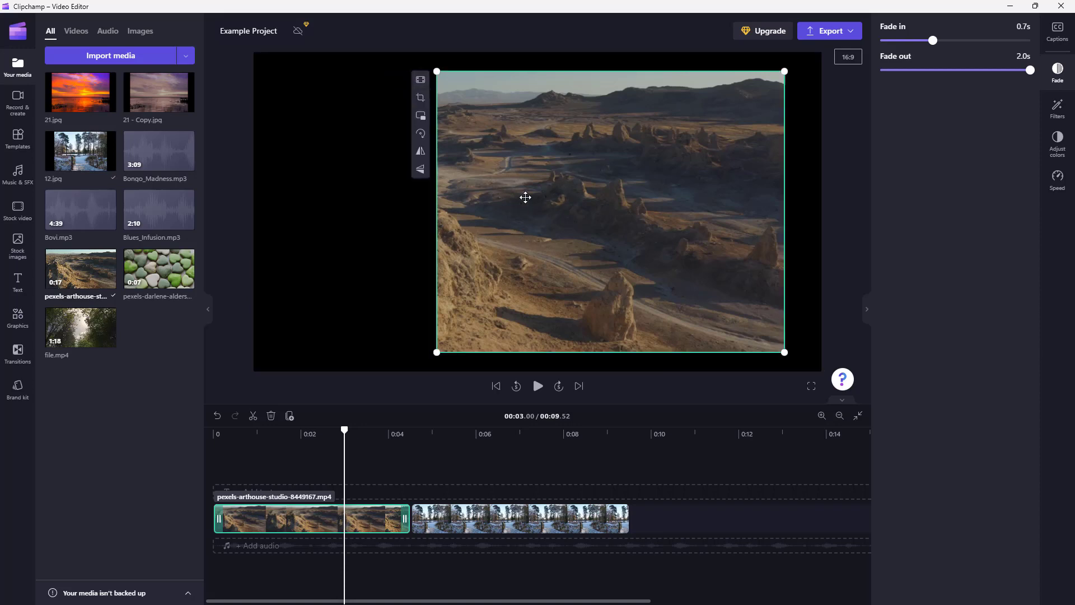
- Set the cropped desert video to Fill and return playback to the start
click(420, 79)
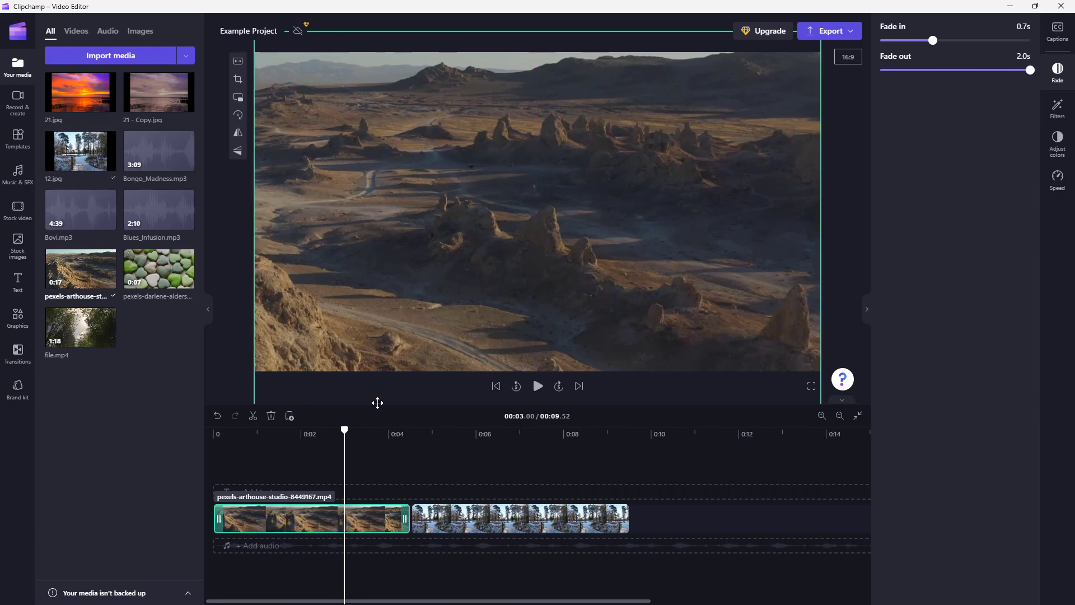
click(496, 386)
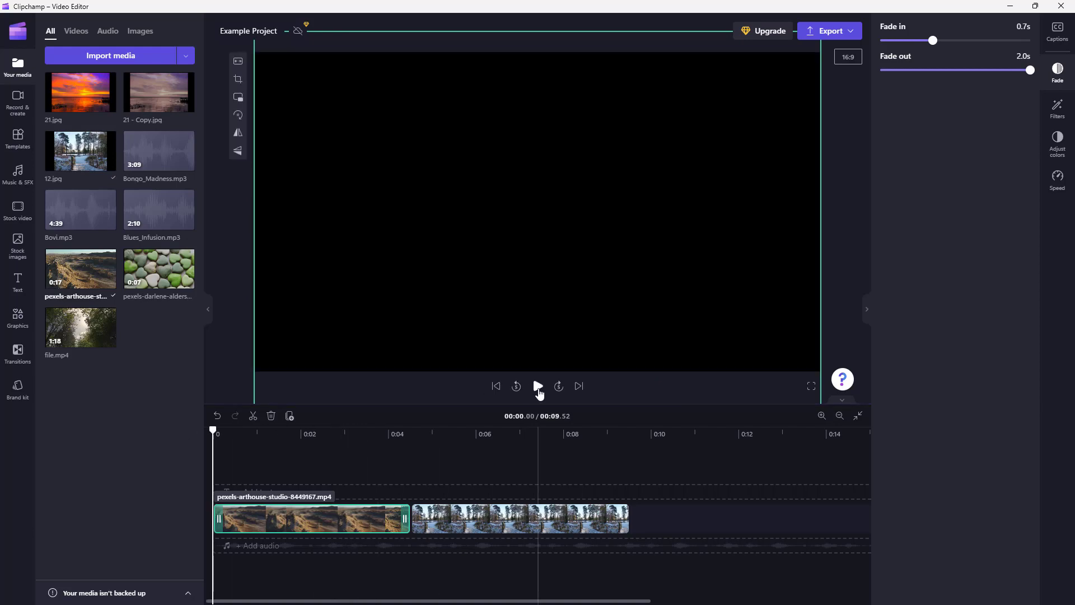
click(537, 386)
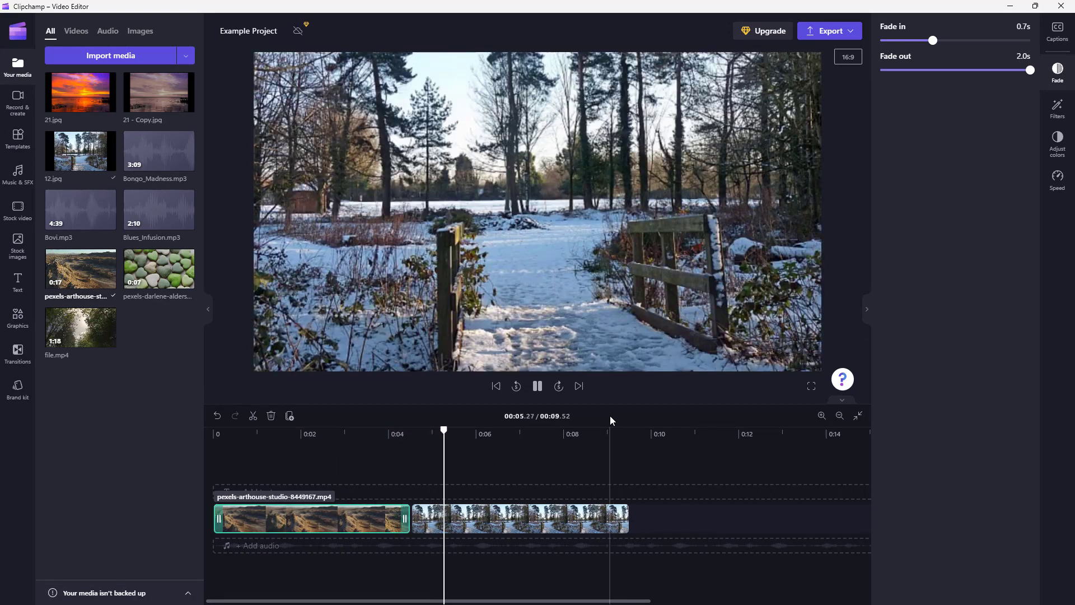
click(537, 386)
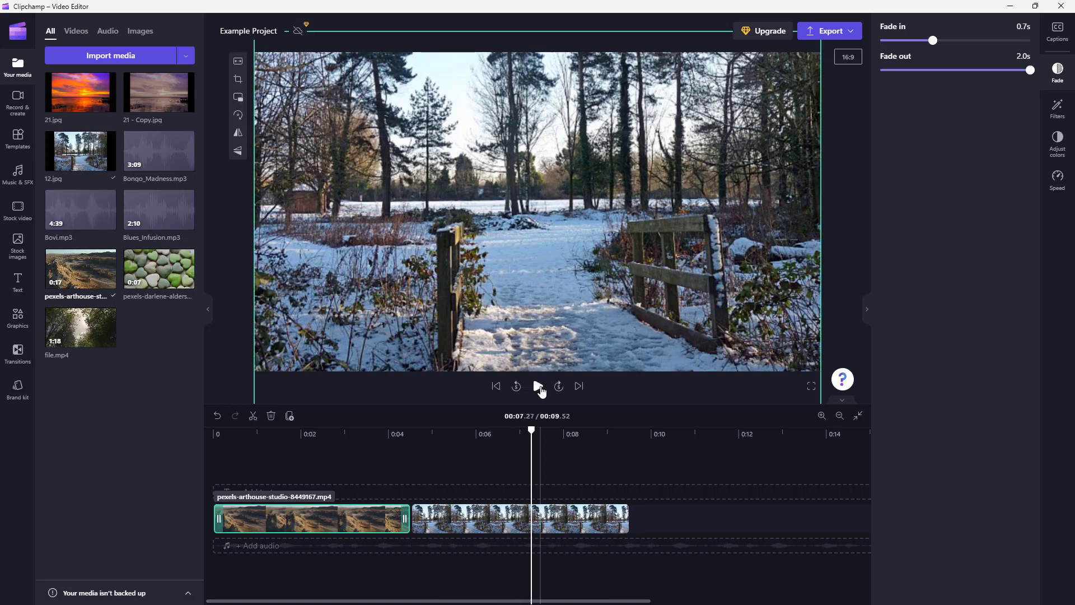